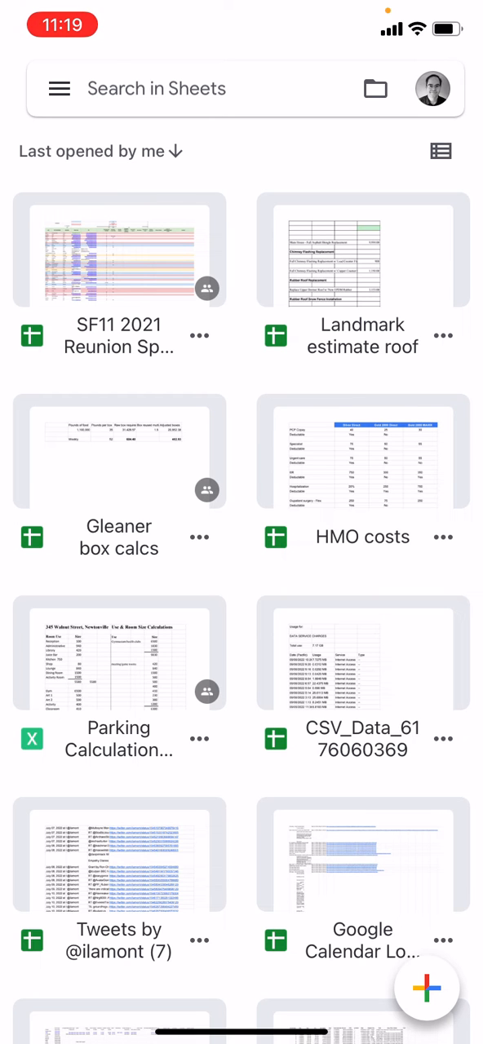
{"action": "scroll", "scroll_direction": "down", "scroll_amount": 3}
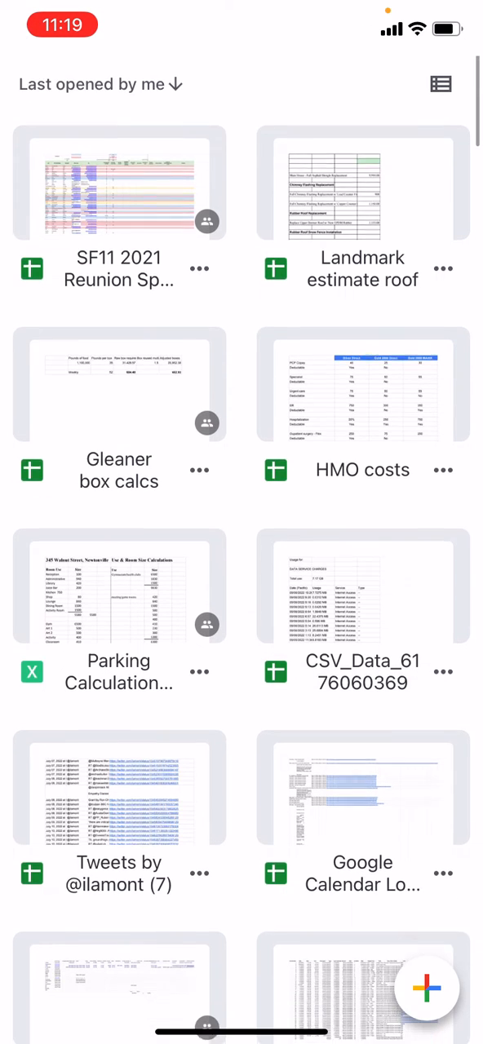
{"action": "scroll", "scroll_direction": "down", "scroll_amount": 3}
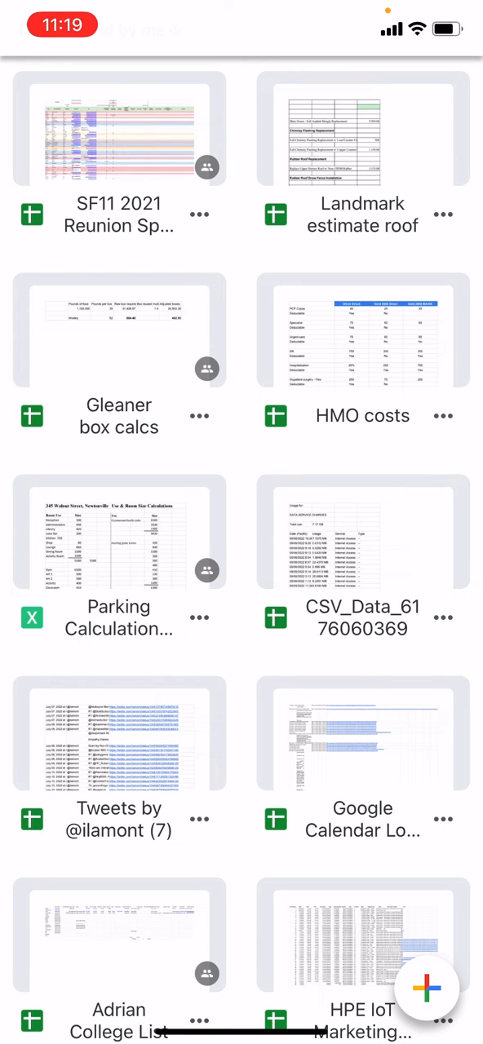
{"action": "left_click", "coordinate": [443, 617]}
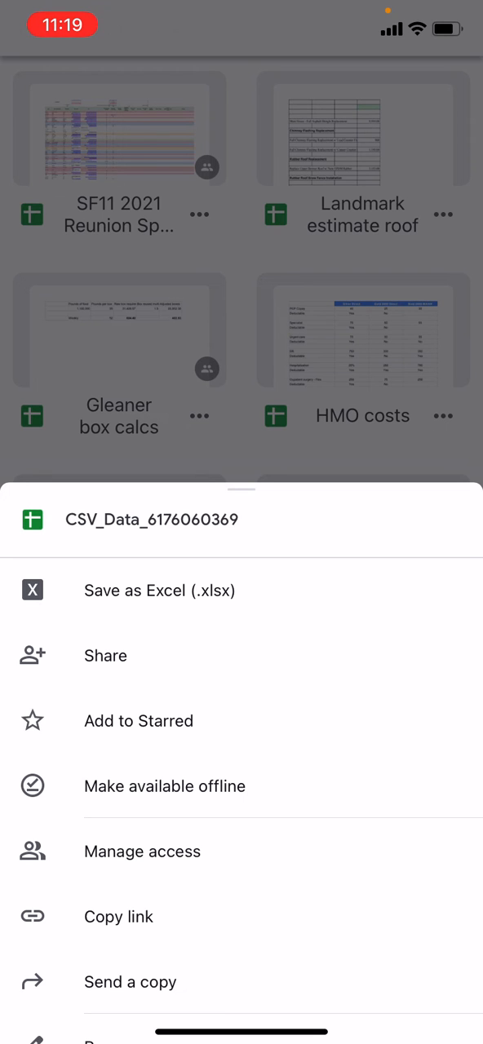
{"action": "scroll", "scroll_direction": "up", "scroll_amount": 3}
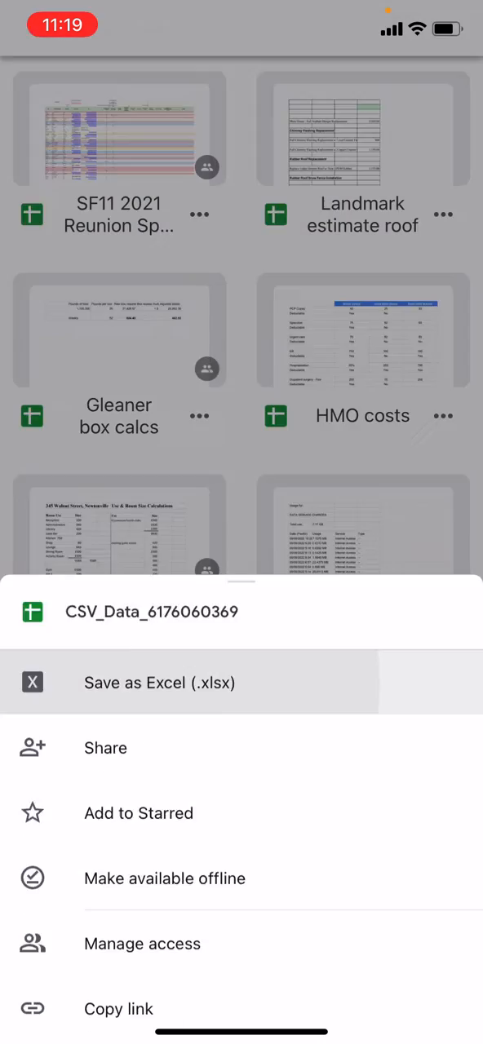
{"action": "left_click", "coordinate": [160, 683]}
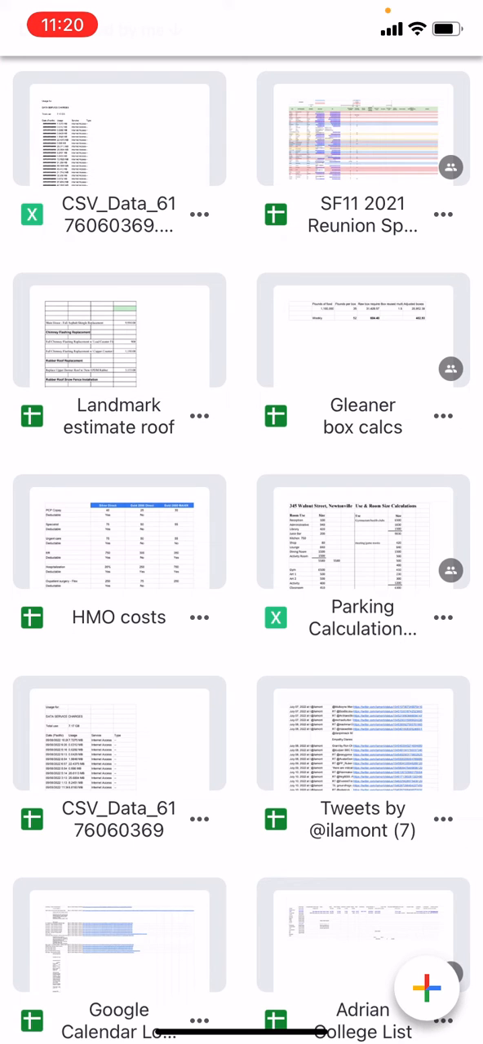
{"action": "scroll", "scroll_direction": "down", "scroll_amount": 3}
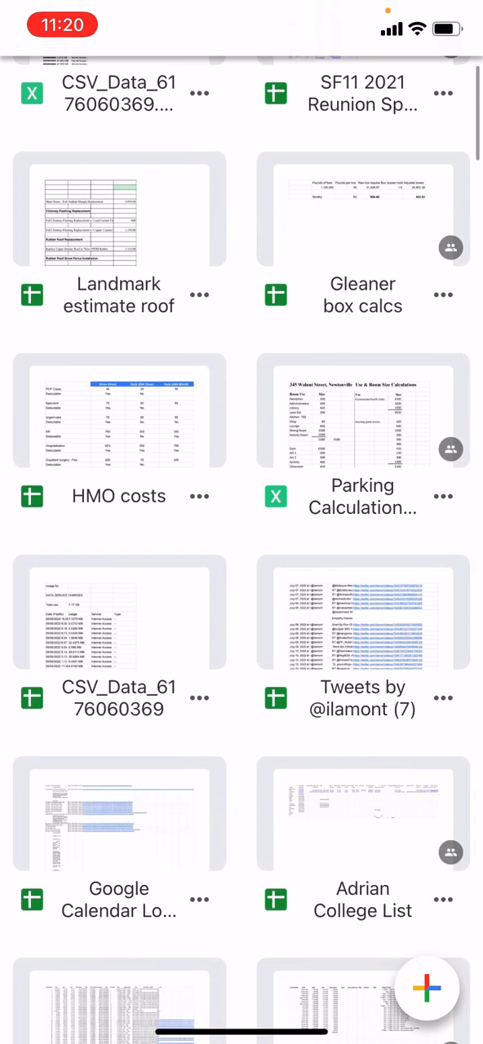
{"action": "scroll", "scroll_direction": "up", "scroll_amount": 3}
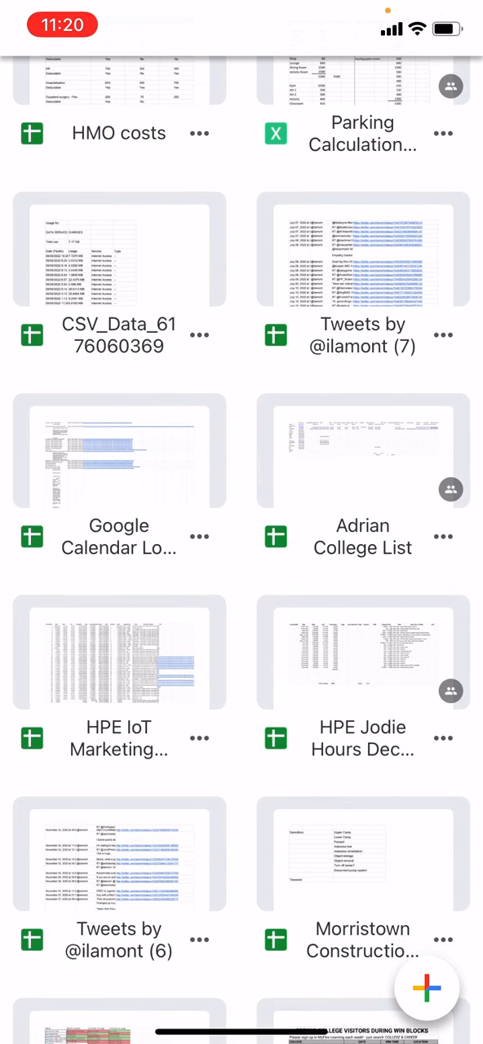
{"action": "left_click", "coordinate": [118, 252]}
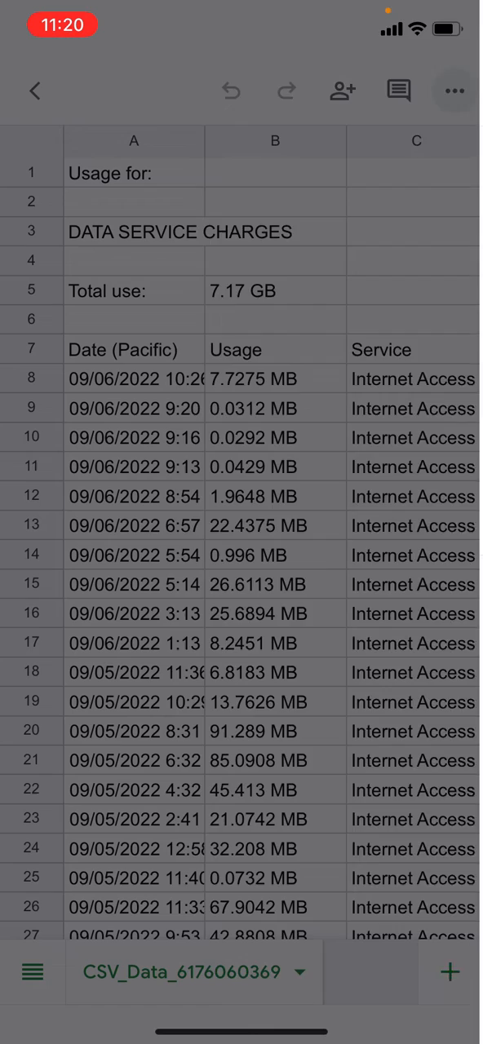
{"action": "left_click", "coordinate": [453, 90]}
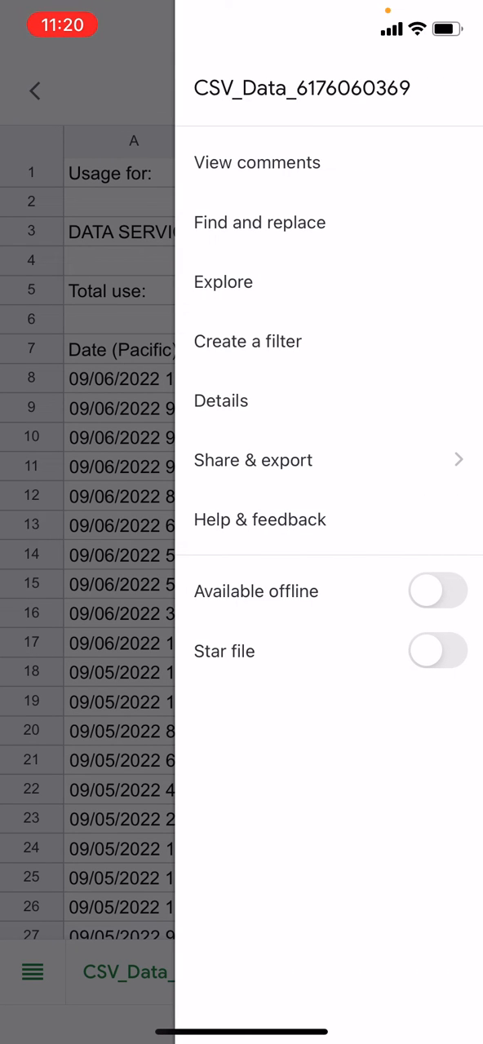
- Use Share & export to save the open sheet as an Excel (.xlsx) file
{"action": "left_click", "coordinate": [253, 460]}
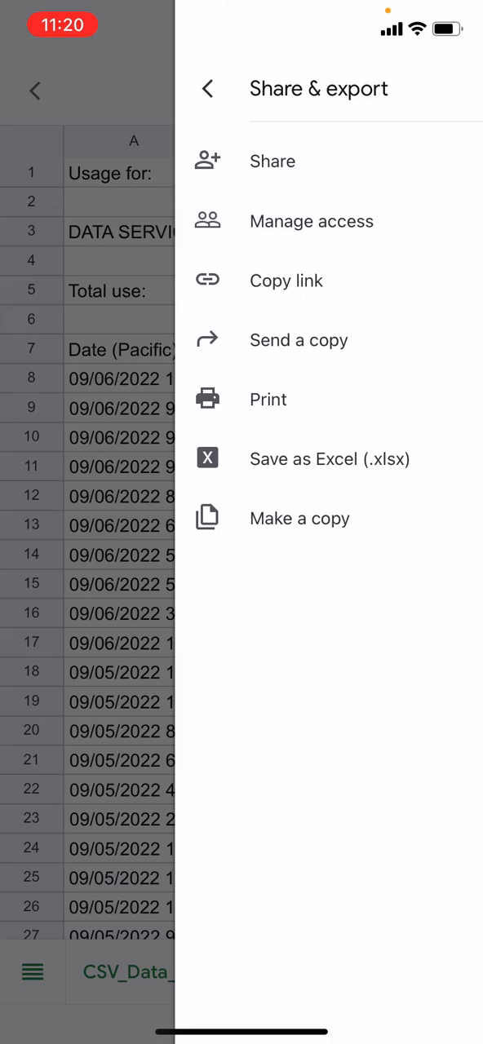
{"action": "left_click", "coordinate": [329, 458]}
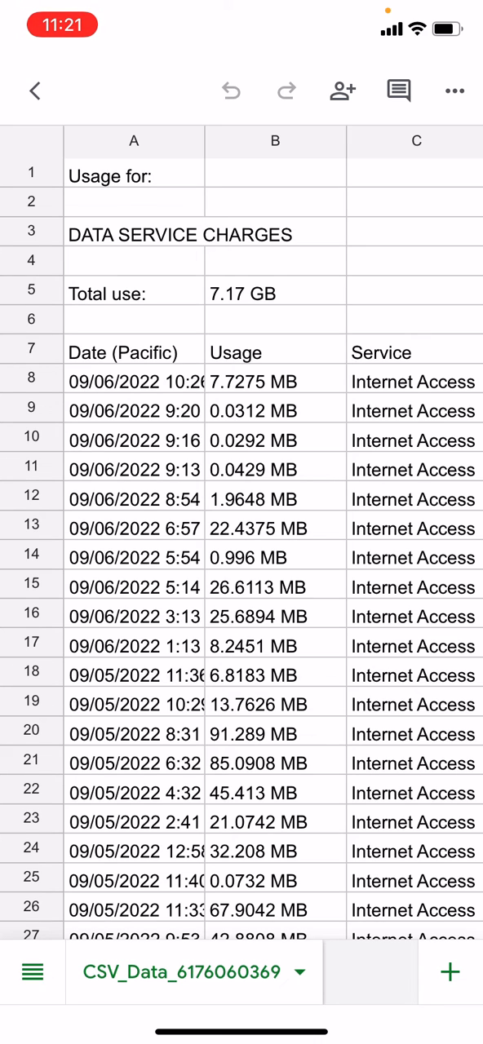
- Go back to the file list and scroll to see both Excel copies
{"action": "left_click", "coordinate": [35, 91]}
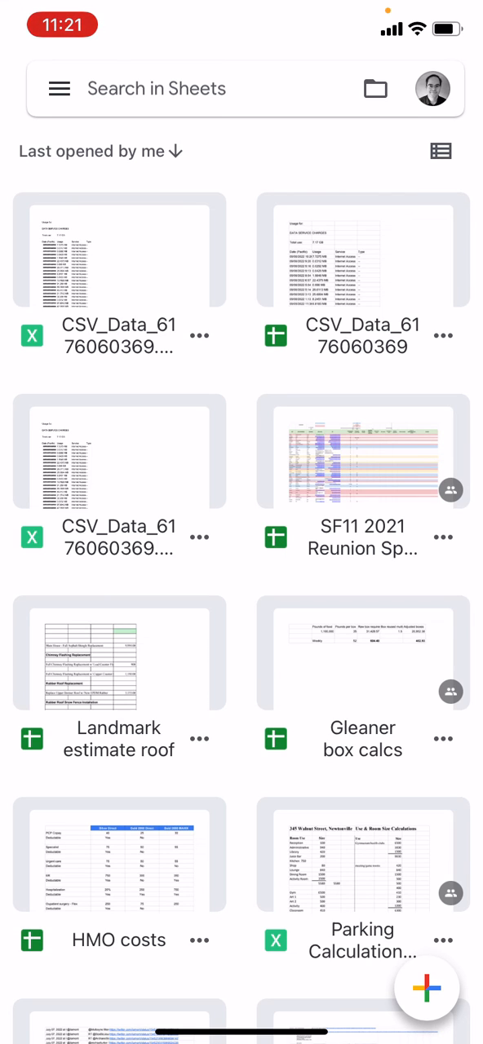
{"action": "scroll", "scroll_direction": "down", "scroll_amount": 3}
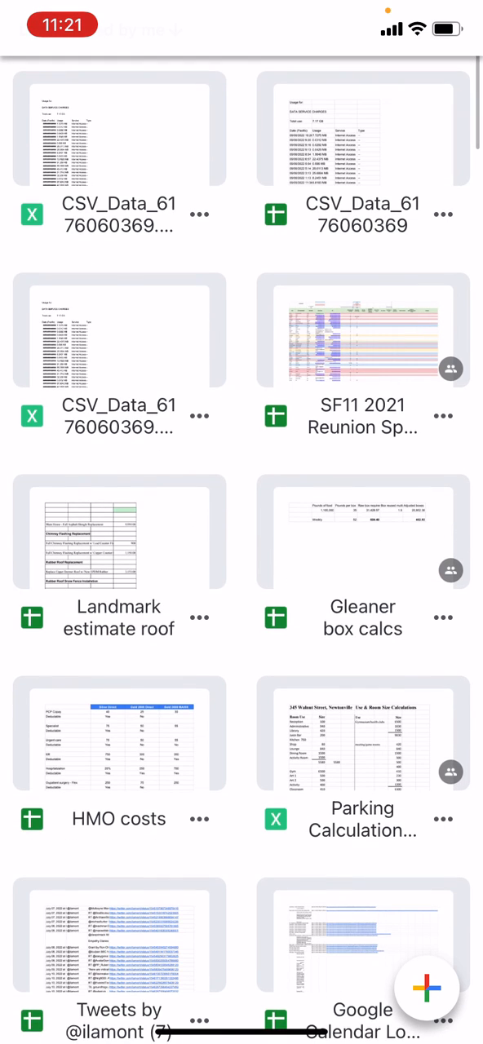